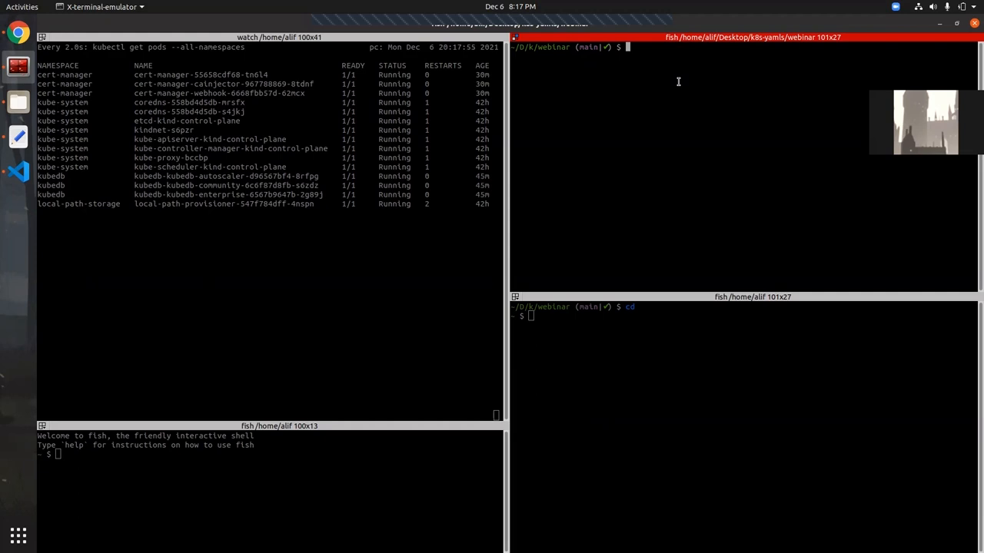
Check the kind version, delete any old demo namespace, and list all helm releases
{"action": "type", "text": "kind version"}
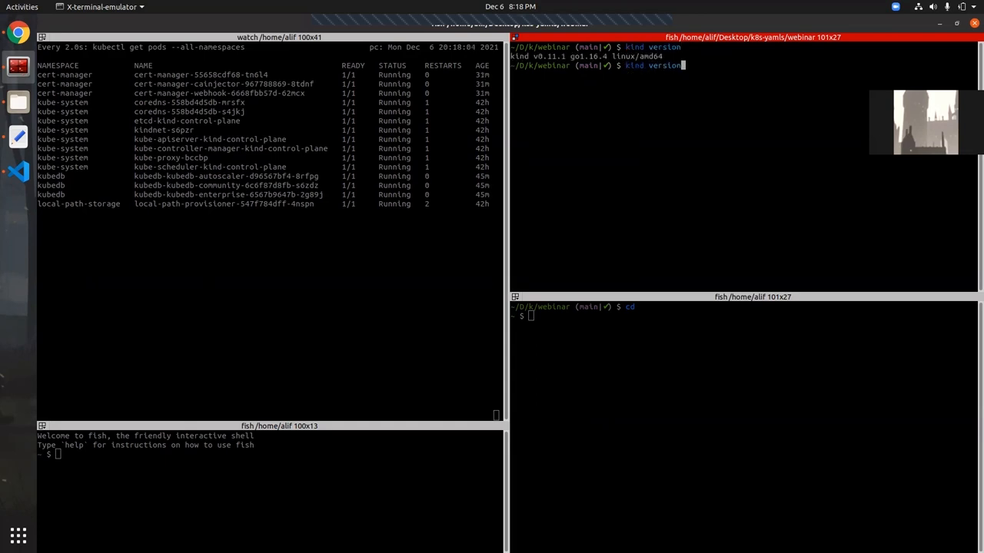
{"action": "type", "text": "kubectl delete ns demo"}
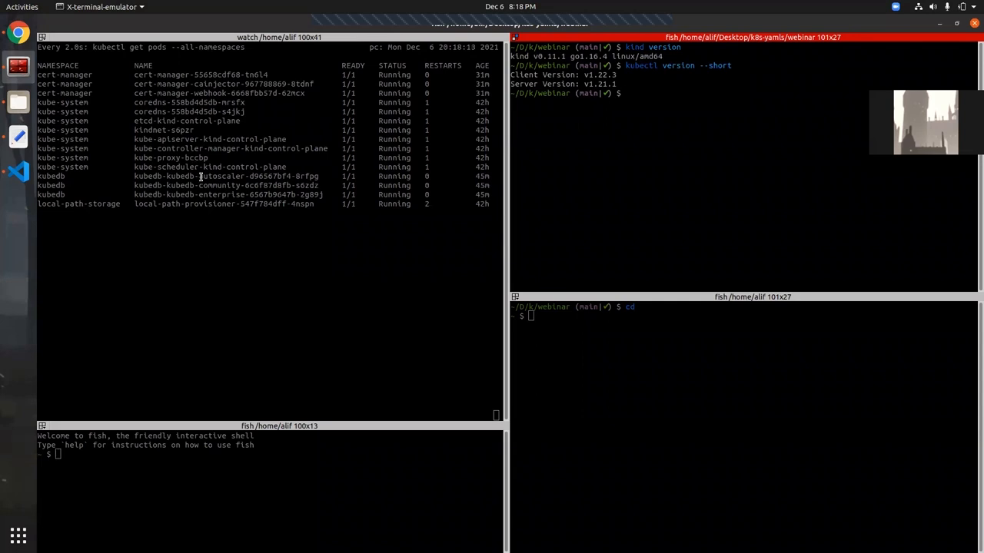
{"action": "type", "text": "helm list --all --all-namespaces"}
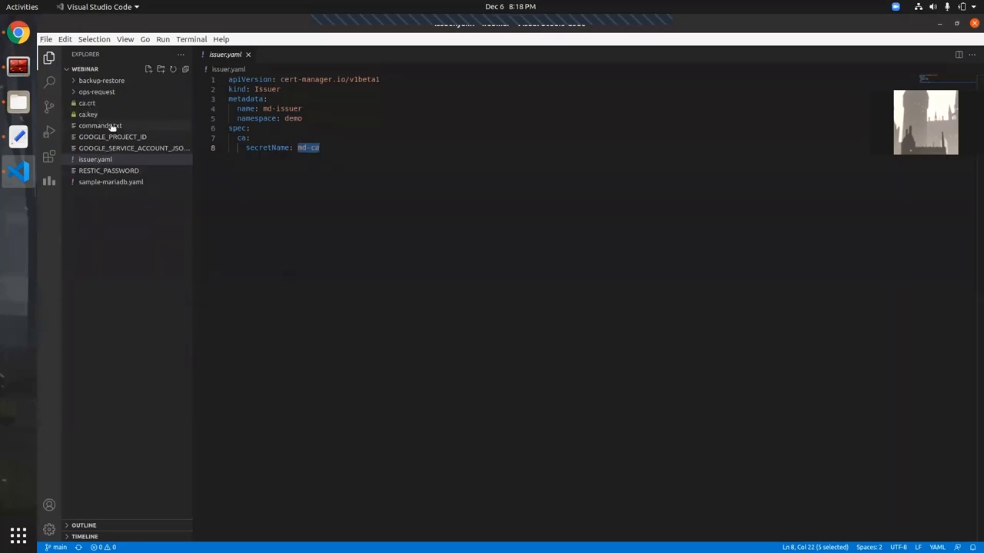
Review sample-mariadb.yaml: kubedb.com/v1alpha2 apiVersion, 3 replicas and WipeOut termination policy
{"action": "left_click", "coordinate": [111, 182]}
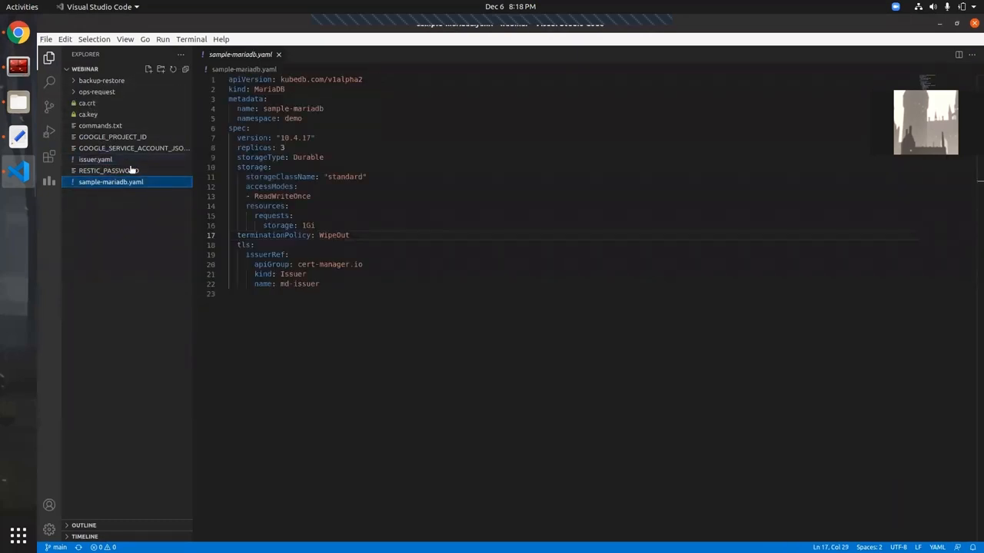
{"action": "double_click", "coordinate": [267, 89]}
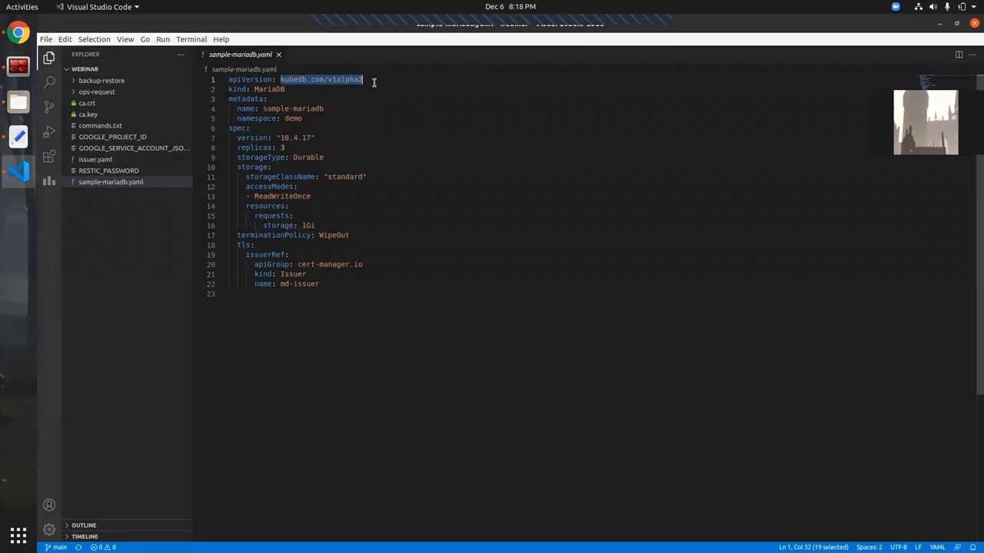
{"action": "mouse_move", "coordinate": [308, 89]}
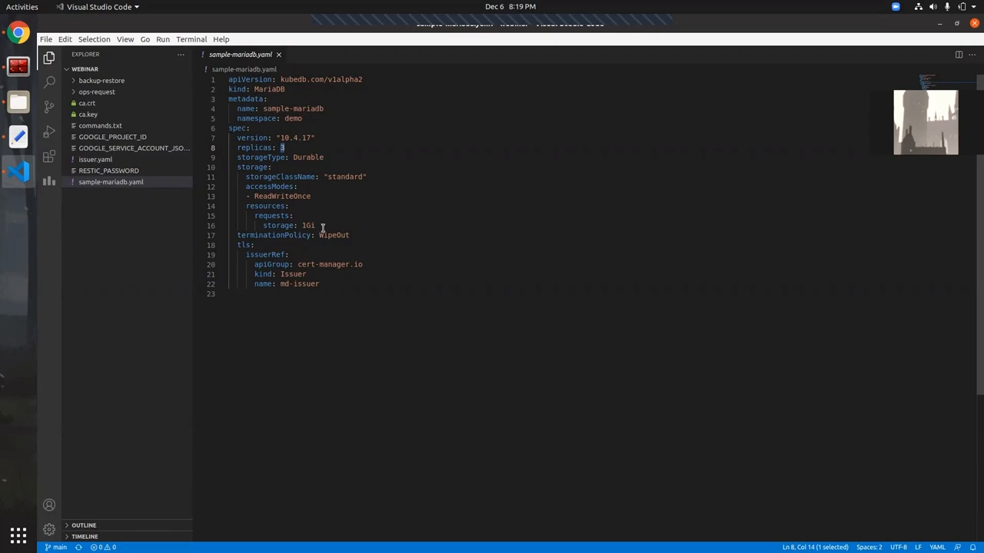
{"action": "left_click", "coordinate": [295, 215]}
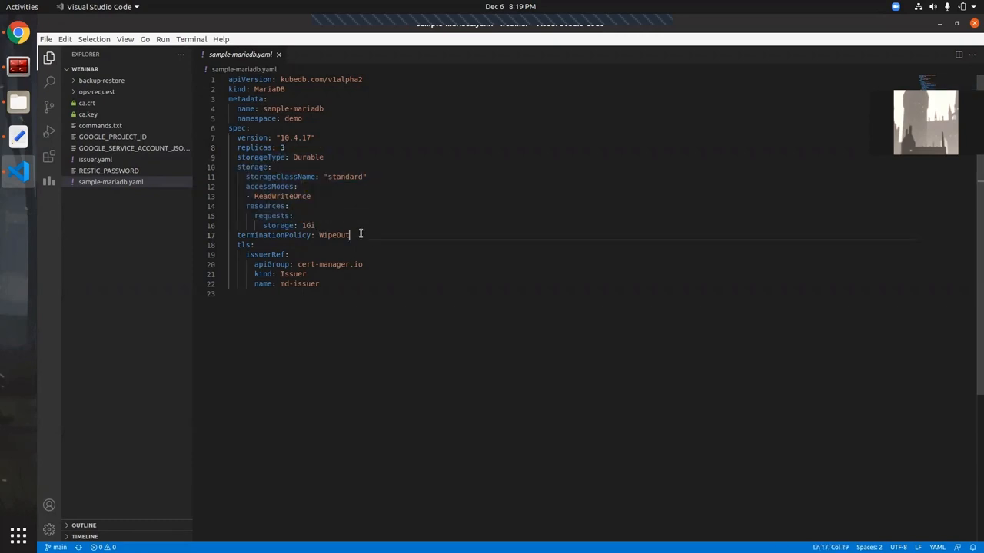
{"action": "double_click", "coordinate": [333, 236]}
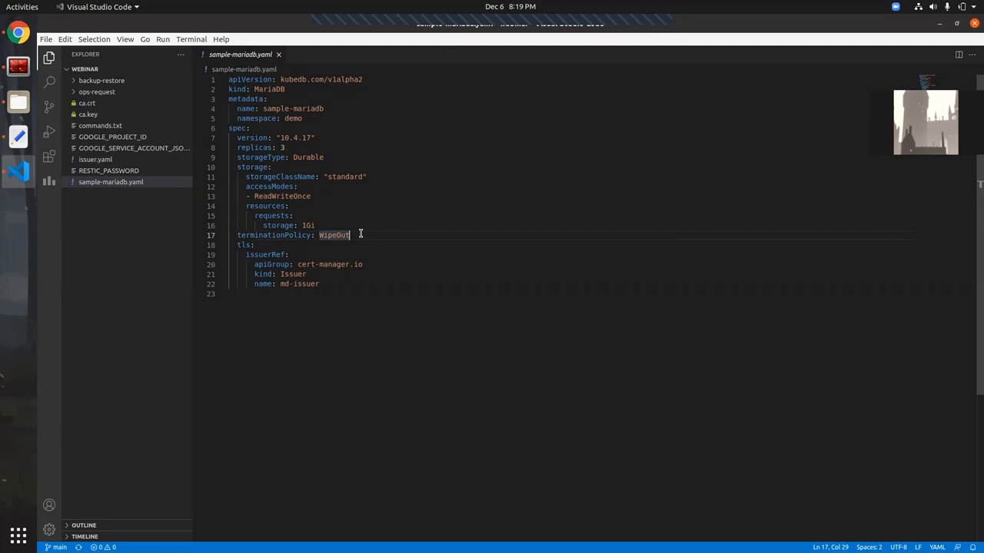
{"action": "mouse_move", "coordinate": [350, 235]}
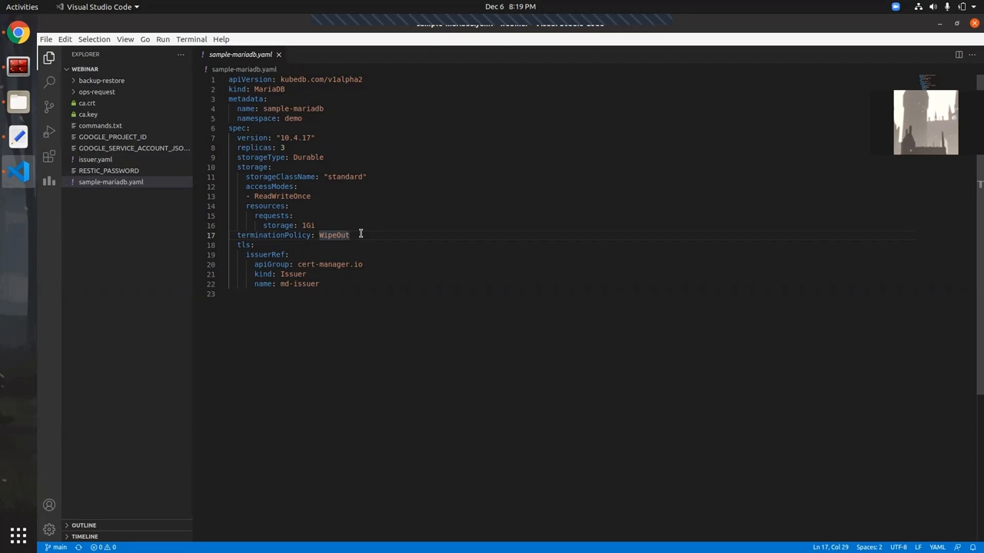
{"action": "left_click", "coordinate": [350, 235]}
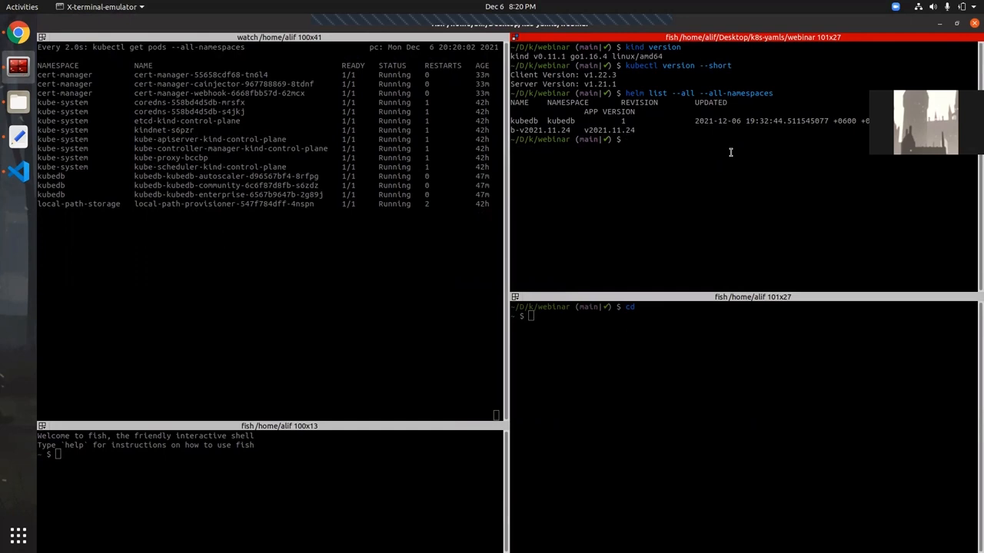
List the project files, check kubectl versions, and create the demo namespace
{"action": "type", "text": "ls"}
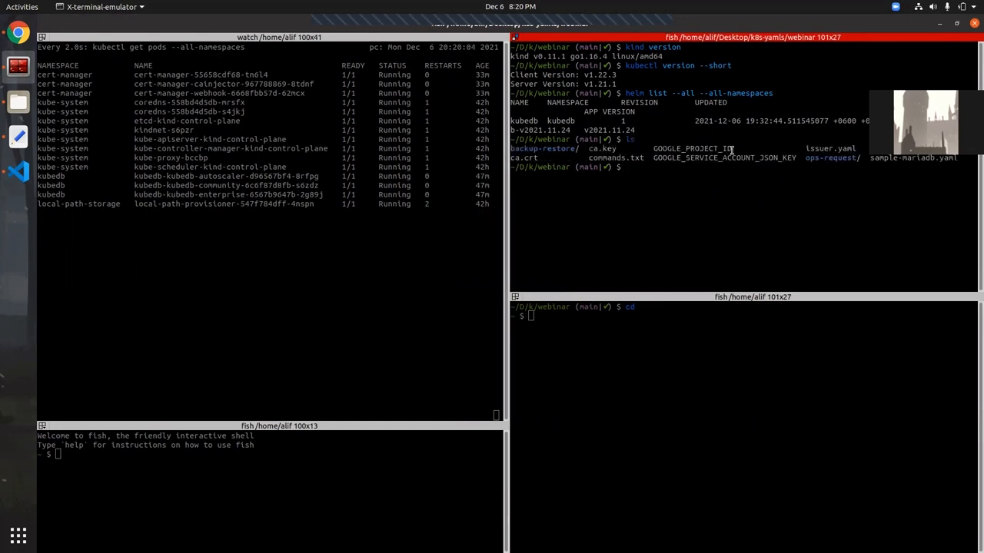
{"action": "double_click", "coordinate": [603, 148]}
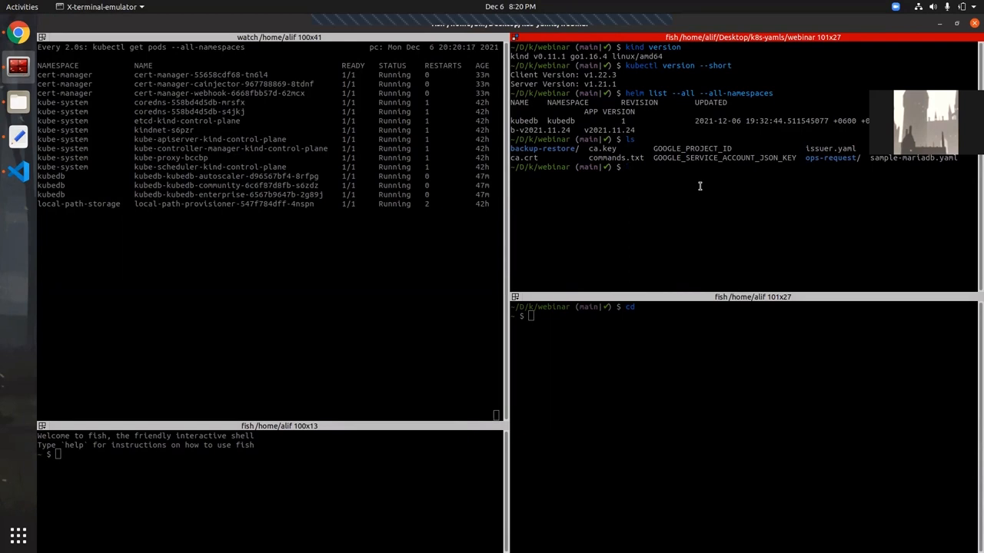
{"action": "type", "text": "kubectl version --short"}
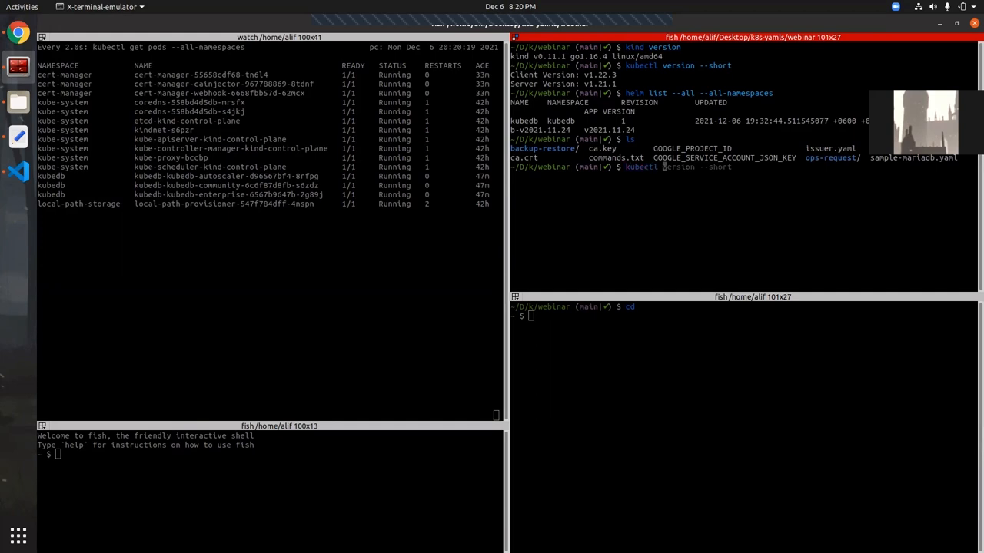
{"action": "type", "text": "create ns demo"}
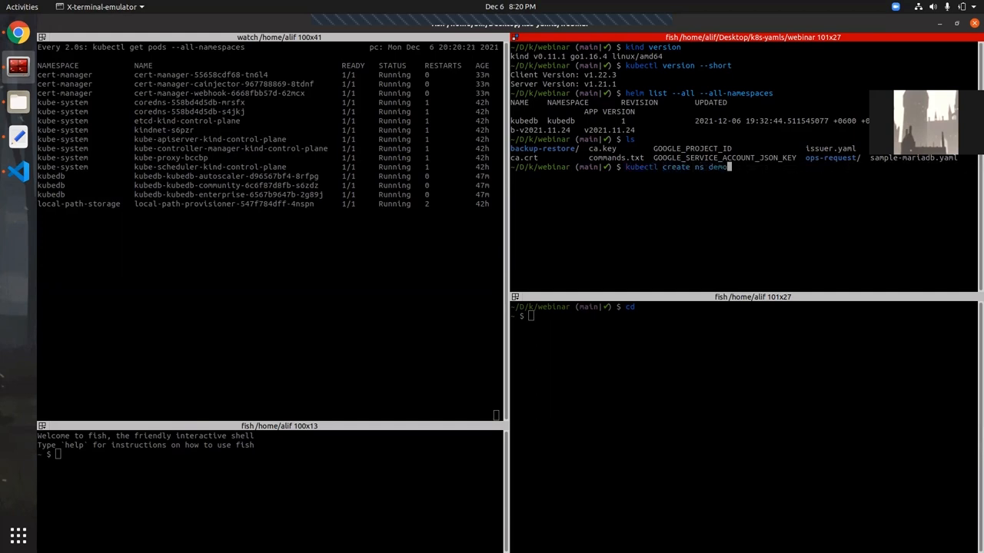
Create the md-ca TLS secret from ca.crt and ca.key in the demo namespace
{"action": "type", "text": "secret tl"}
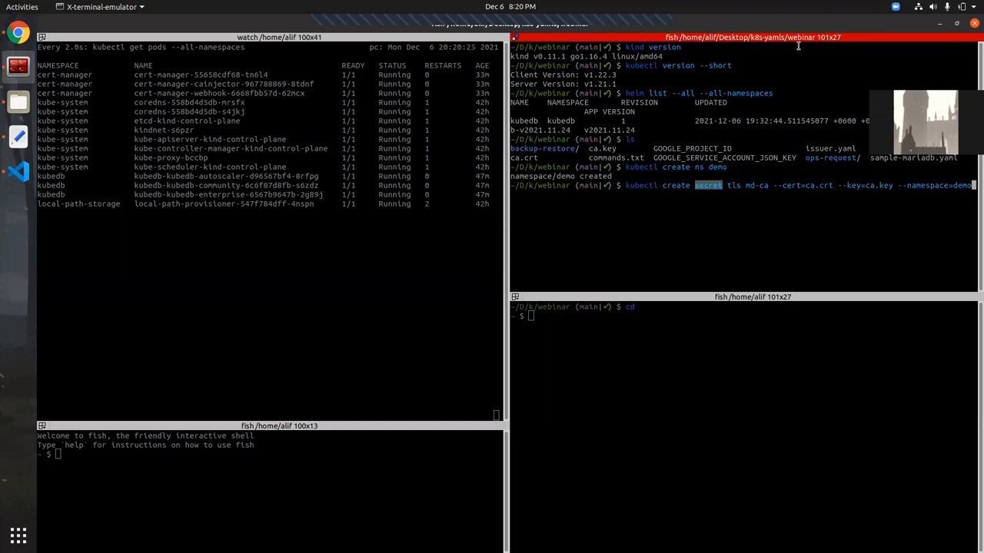
{"action": "double_click", "coordinate": [922, 185]}
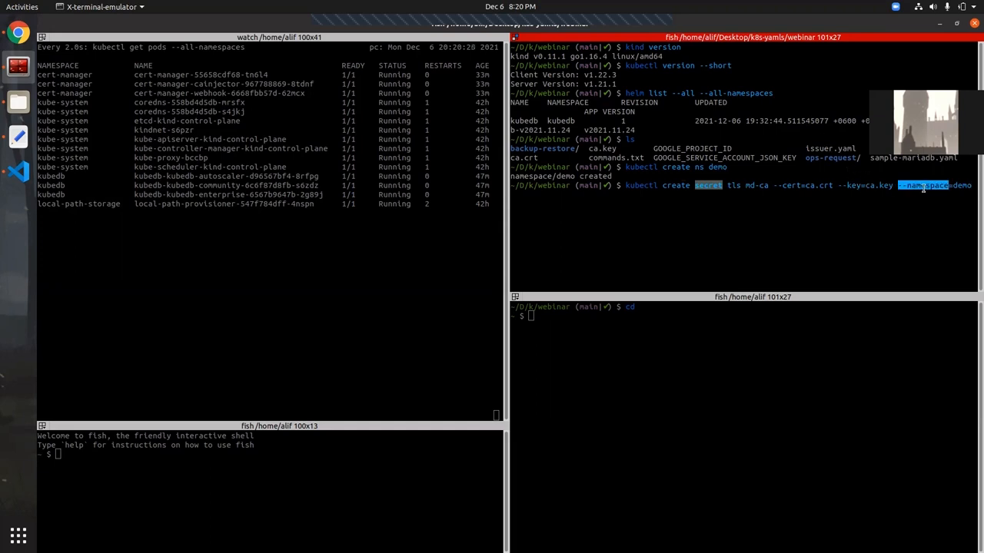
{"action": "key", "text": "Return"}
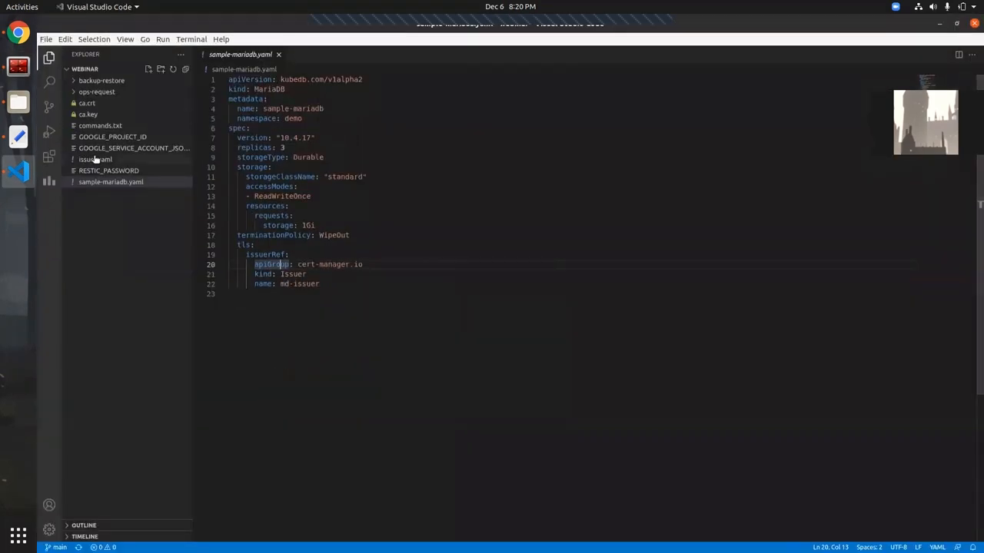
Review issuer.yaml: cert-manager Issuer kind named md-issuer backed by the md-ca secret
{"action": "left_click", "coordinate": [96, 158]}
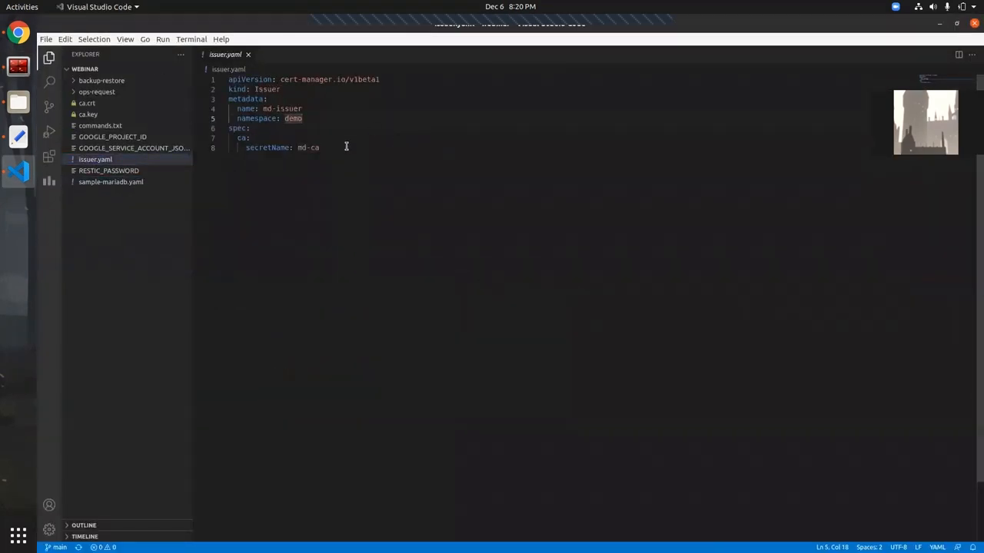
{"action": "double_click", "coordinate": [267, 89]}
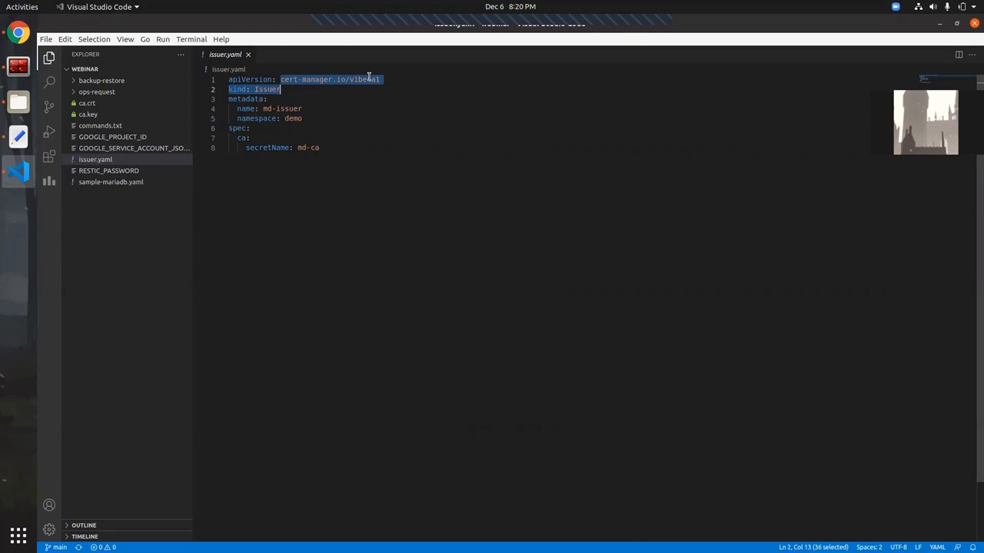
{"action": "left_click", "coordinate": [258, 110]}
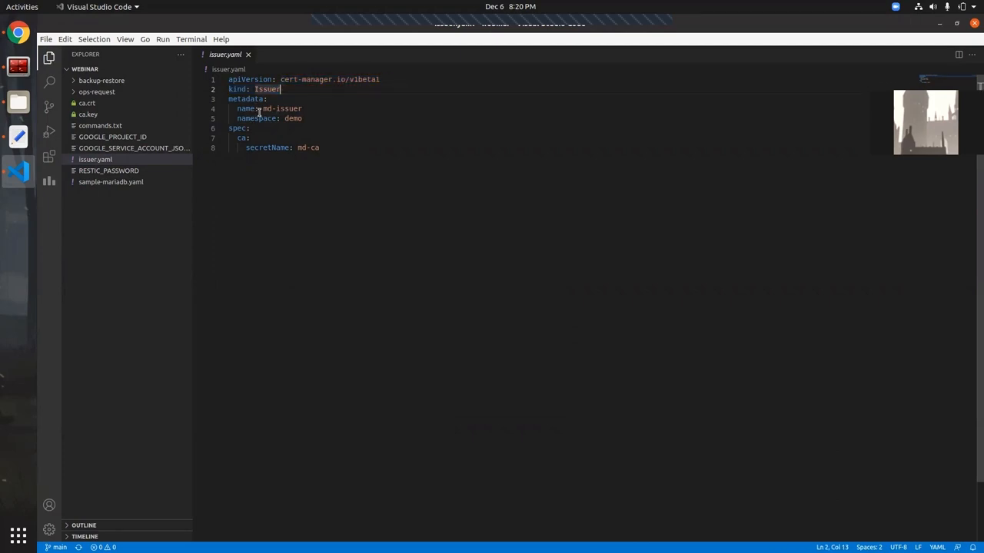
{"action": "double_click", "coordinate": [283, 107]}
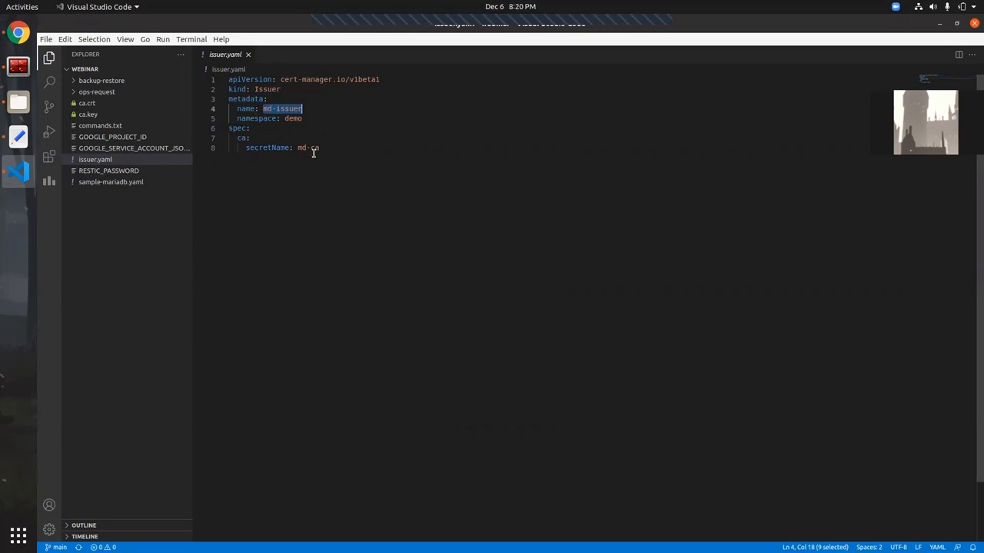
{"action": "mouse_move", "coordinate": [311, 150]}
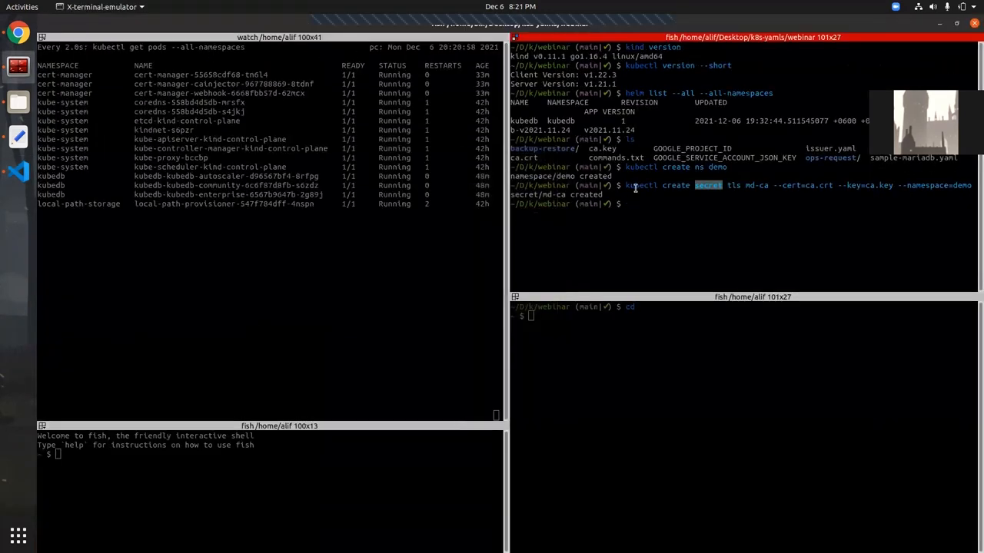
Apply issuer.yaml to create md-issuer, then bring sample-mariadb.yaml back up for reading
{"action": "type", "text": "kubectl apply -f"}
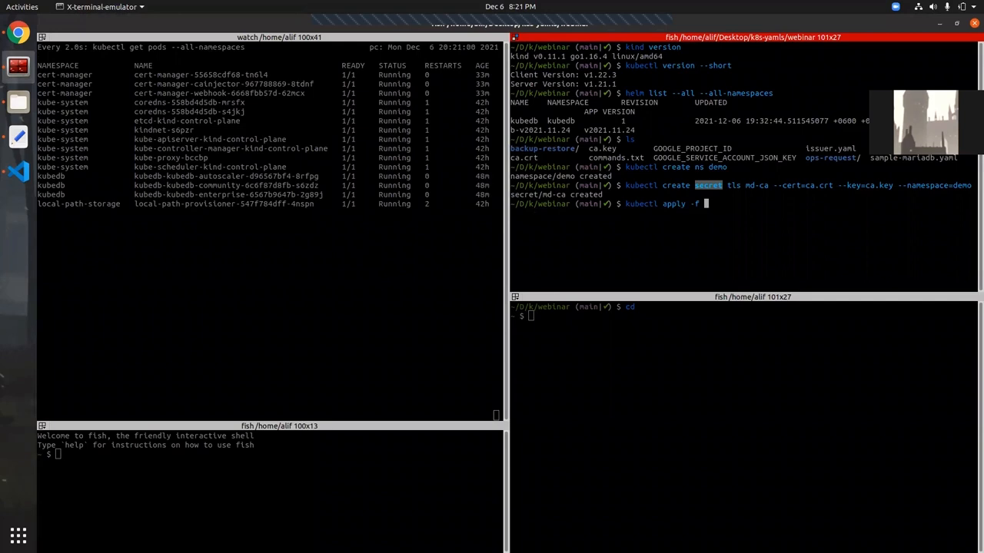
{"action": "type", "text": "issuer.yaml"}
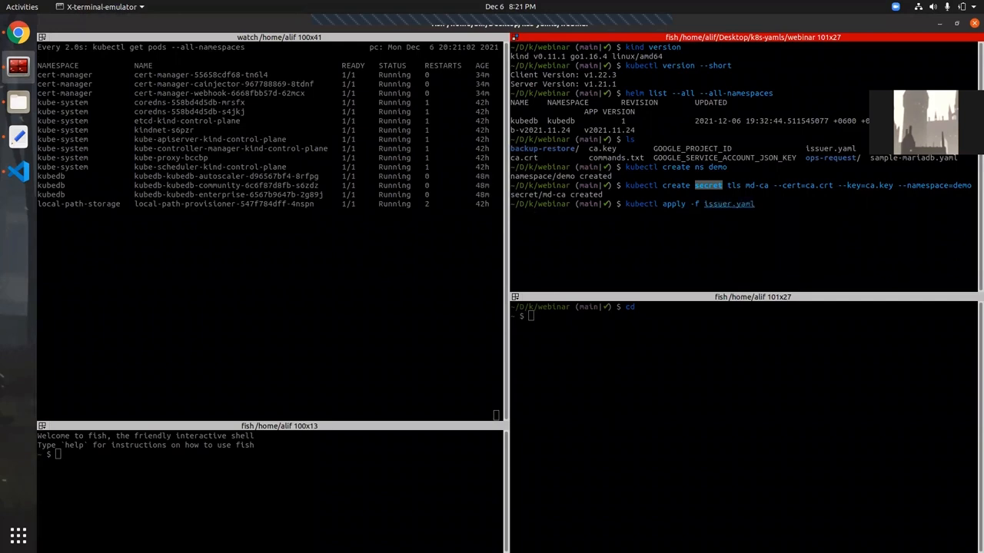
{"action": "key", "text": "Return"}
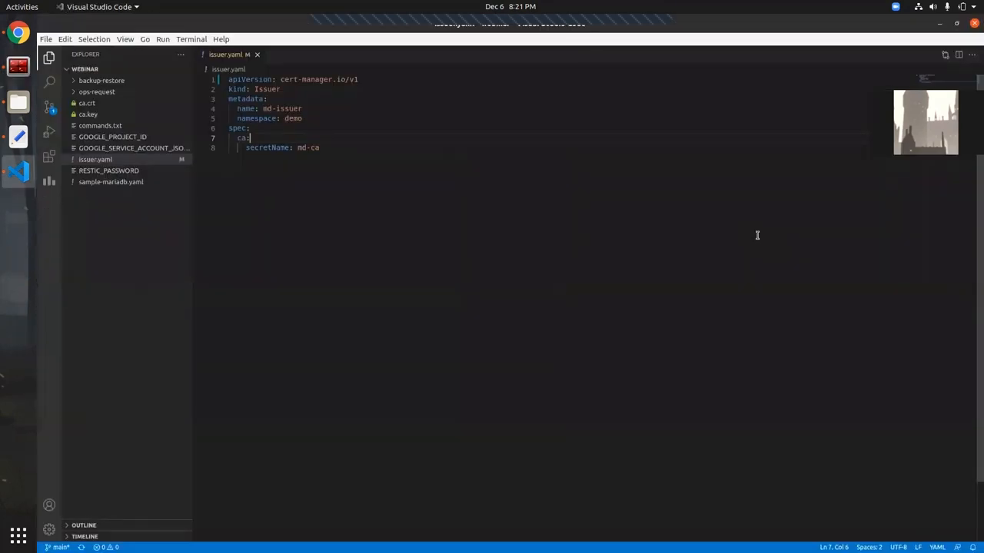
{"action": "left_click", "coordinate": [111, 182]}
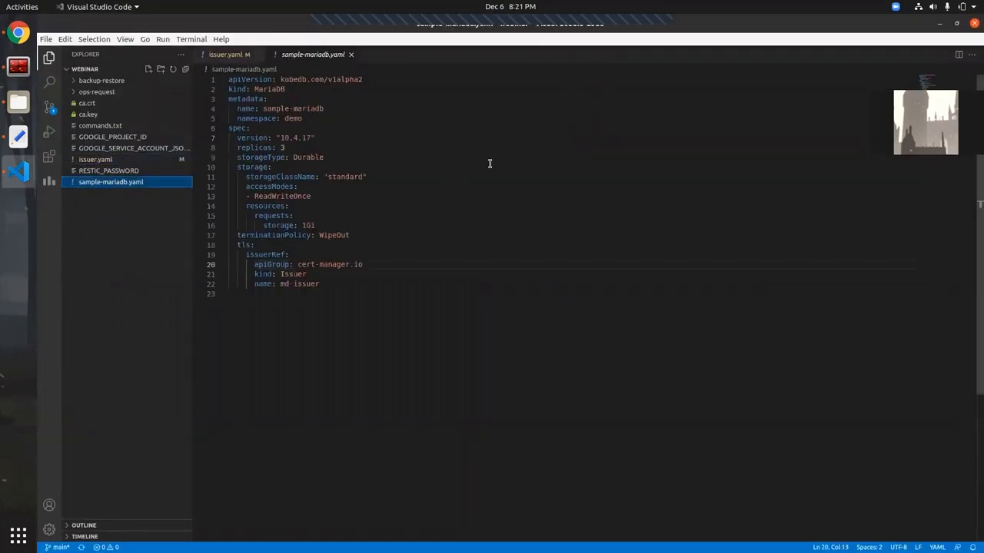
{"action": "double_click", "coordinate": [292, 273]}
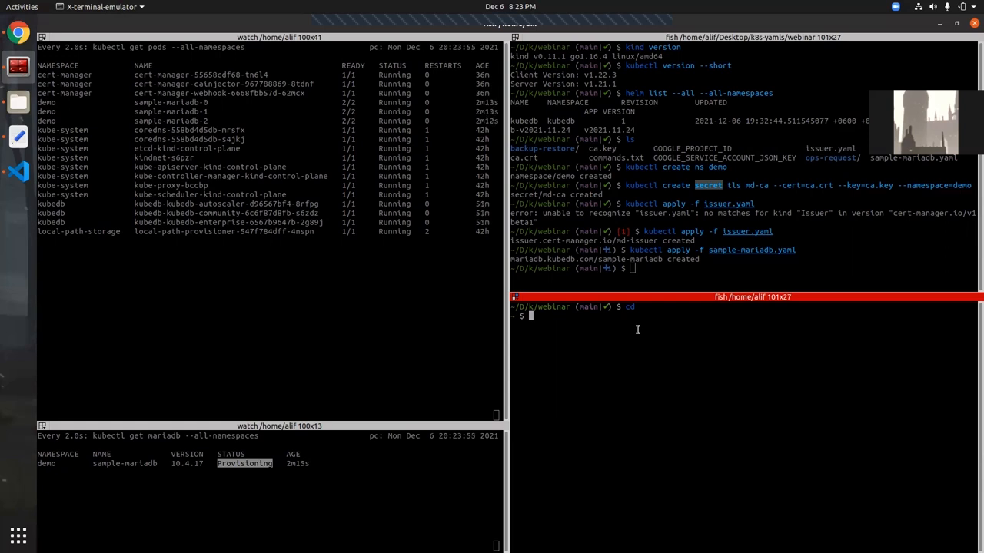
Follow the Galera log of sample-mariadb-0's mariadb container, then get a shell in that pod
{"action": "type", "text": "kubectl delete ns demo"}
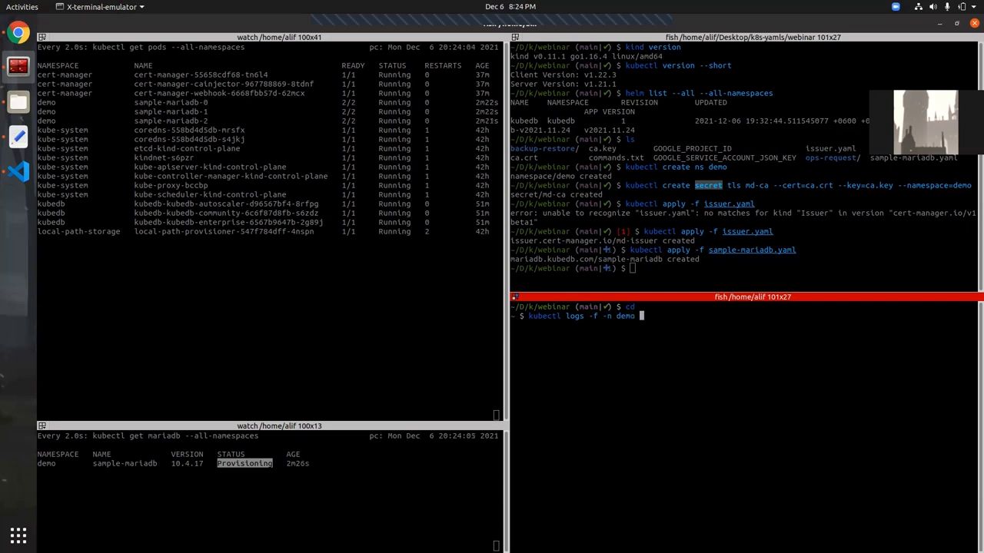
{"action": "type", "text": "sample-maria"}
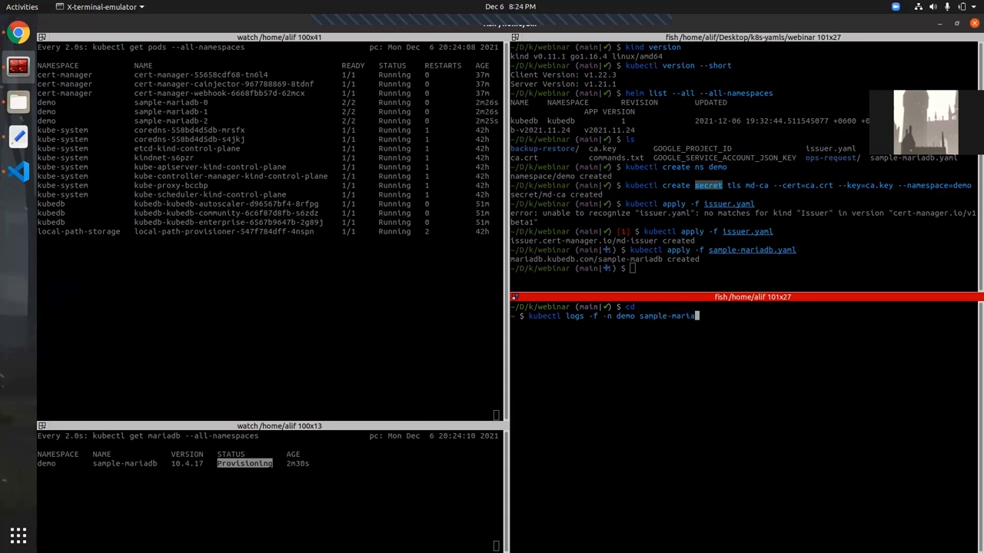
{"action": "type", "text": "db -c mariadb"}
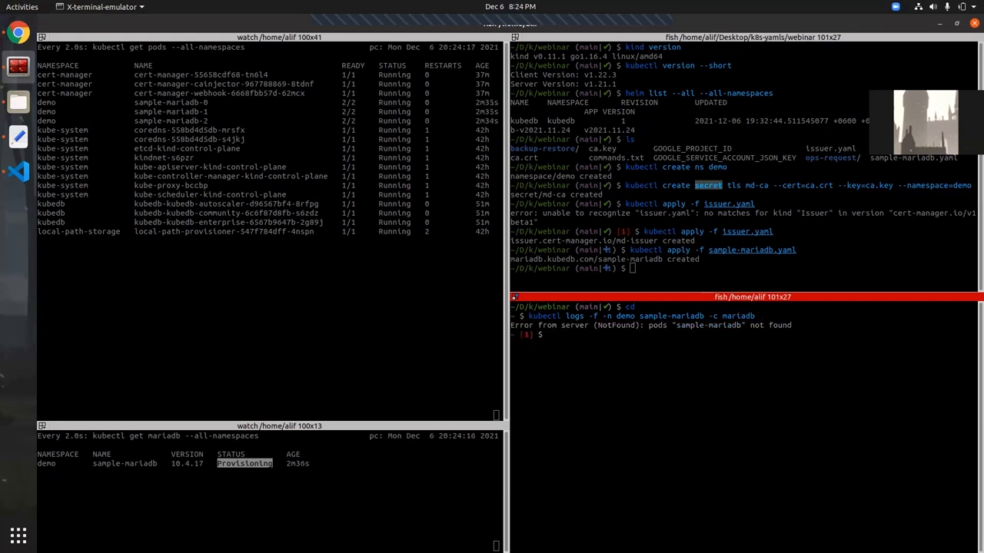
{"action": "type", "text": "kubectl logs -f -n demo sample-mariadb -c mariadb"}
{"action": "type", "text": "kubectl exec -it -n demo sample-mariadb-0 -- bash"}
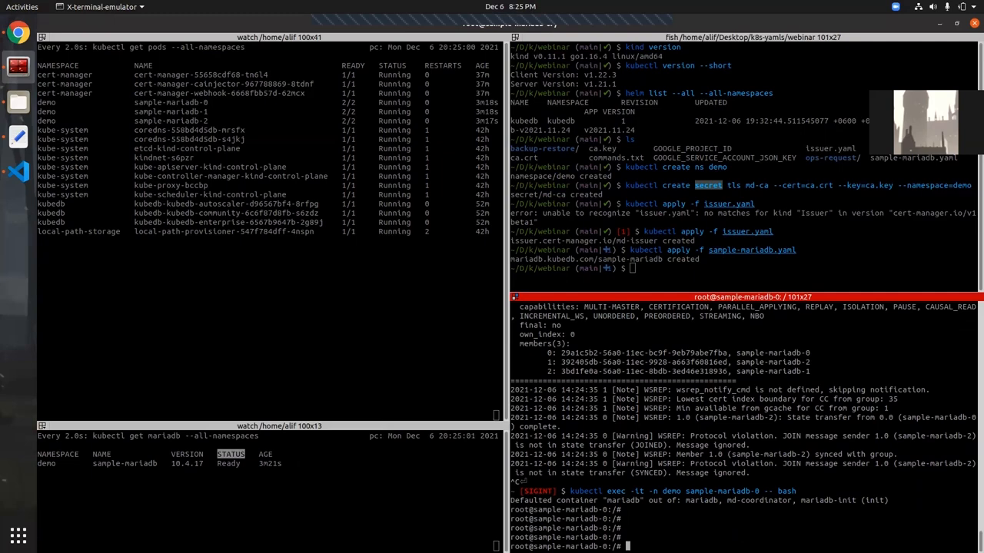
Log in to MariaDB as root using $MYSQL_ROOT_PASSWORD
{"action": "type", "text": "mysql"}
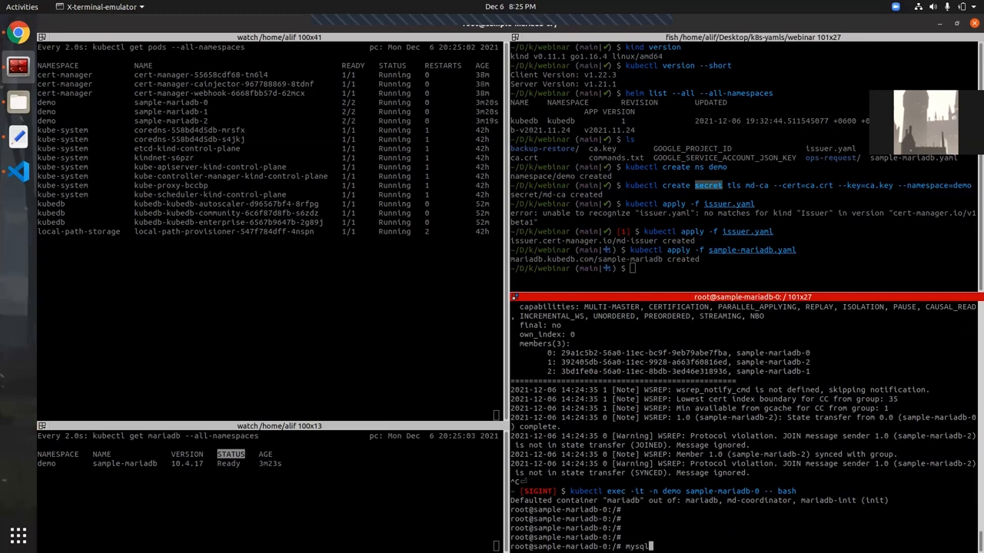
{"action": "type", "text": "-uroot -p$MYSQL_ROOT_PASSW"}
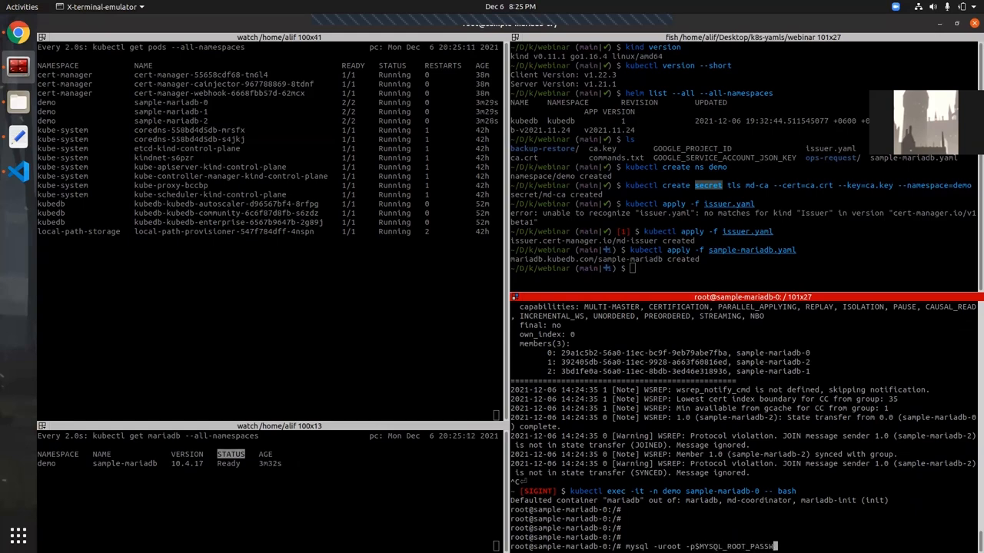
{"action": "key", "text": "Return"}
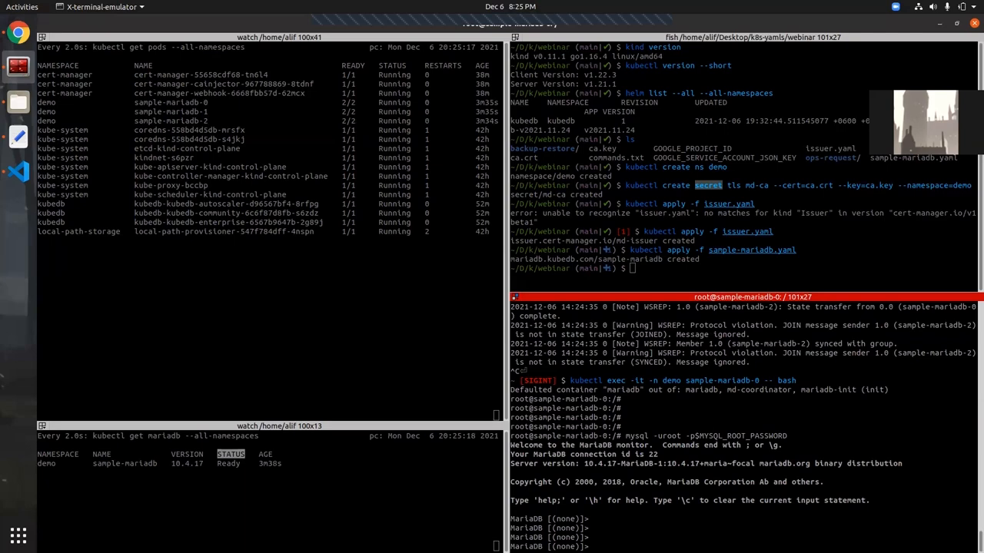
Confirm wsrep_cluster_size is 3, then paste the company.employees CREATE and INSERT statements
{"action": "type", "text": "show status"}
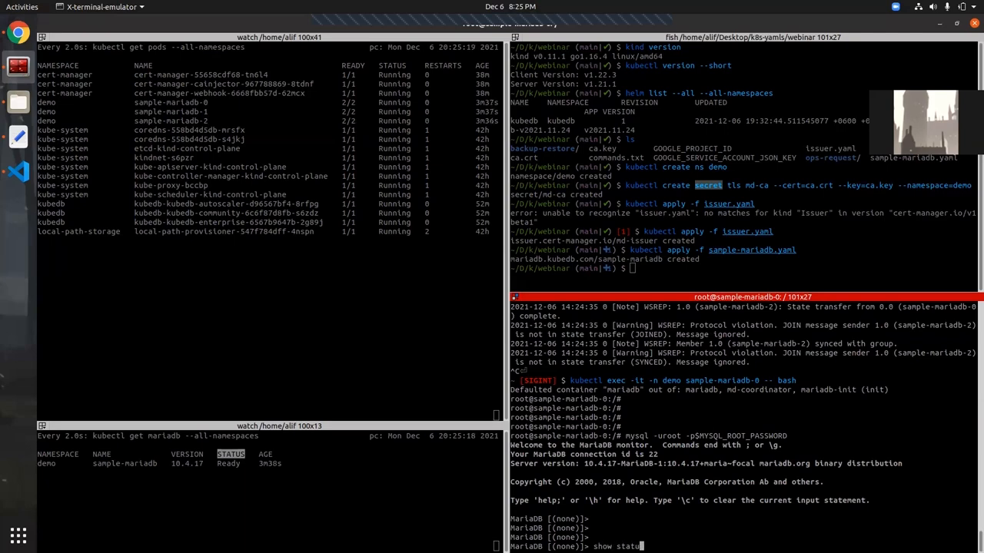
{"action": "type", "text": "like"}
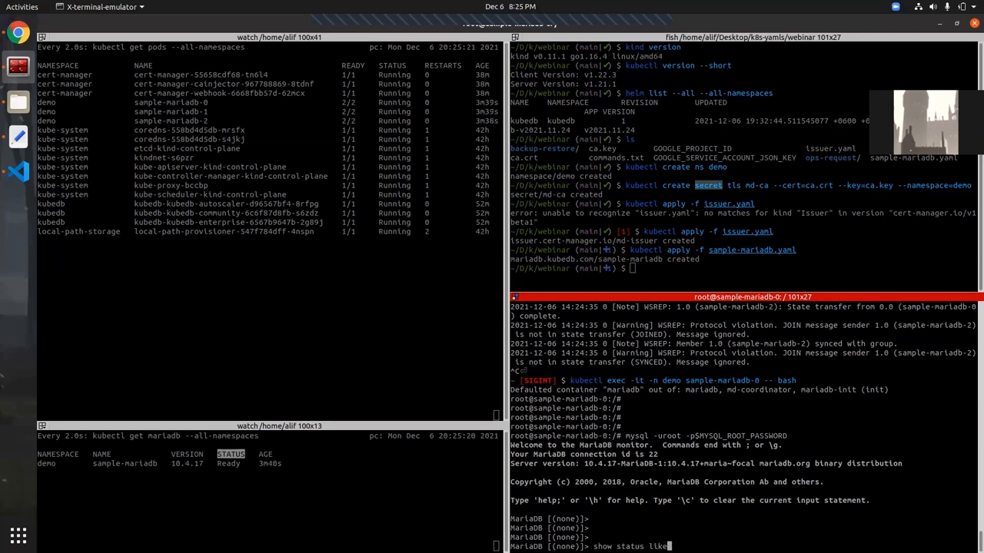
{"action": "type", "text": "'wsrep"}
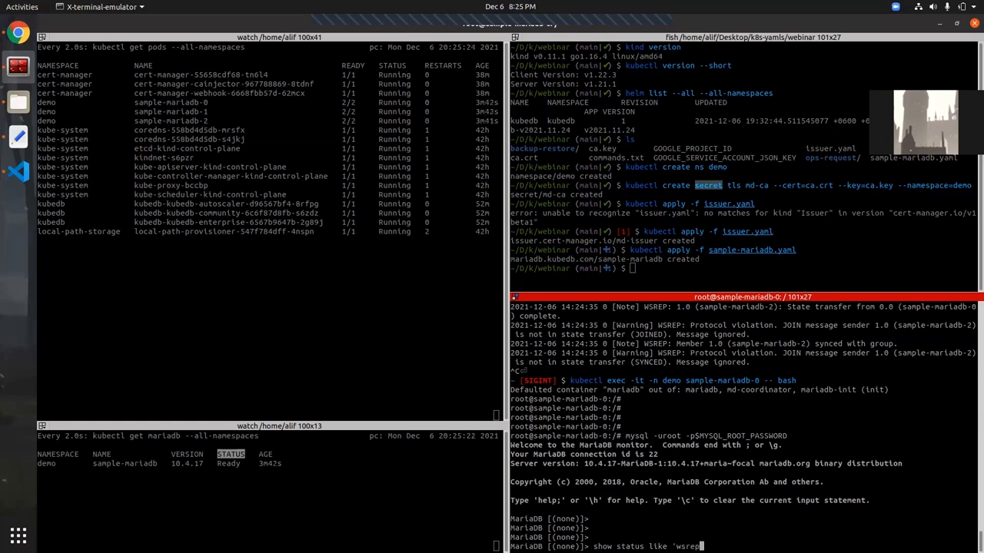
{"action": "type", "text": "_cluster"}
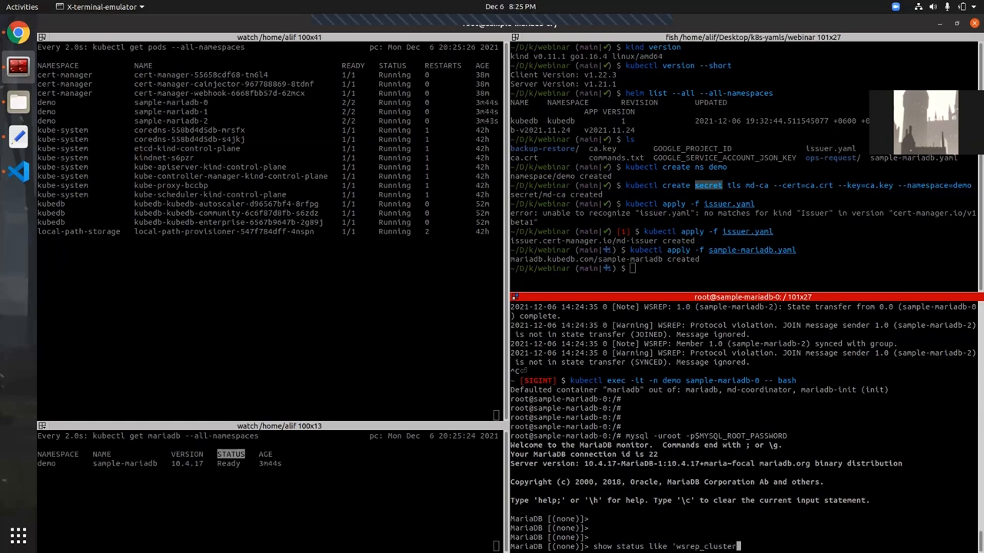
{"action": "type", "text": "_size';"}
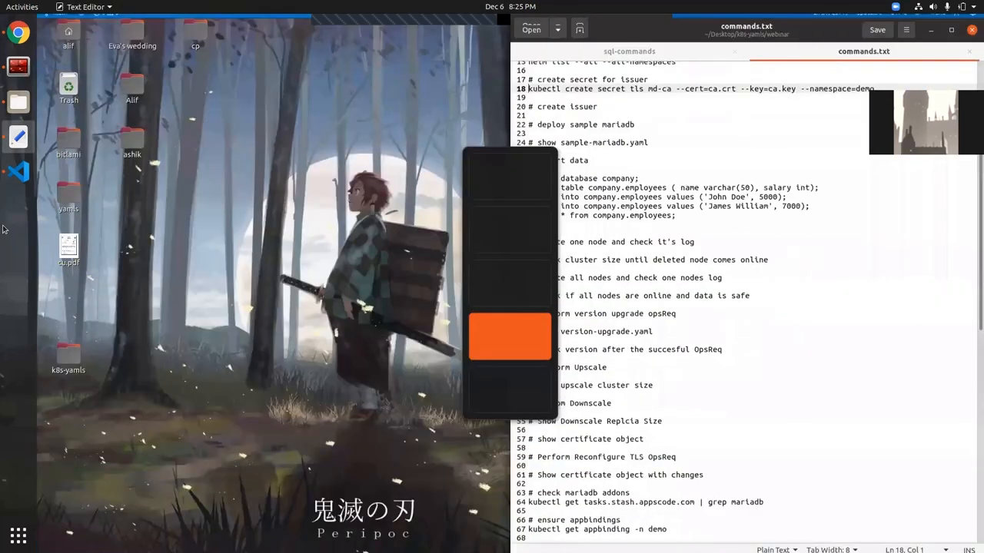
{"action": "left_click", "coordinate": [628, 46]}
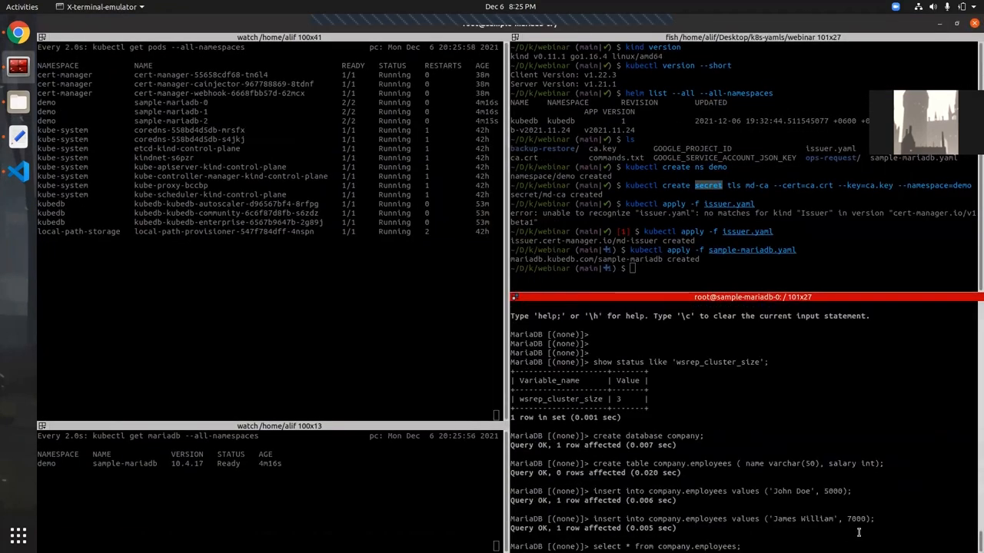
Select all rows from company.employees, then exit MariaDB and the pod shell
{"action": "key", "text": "Return"}
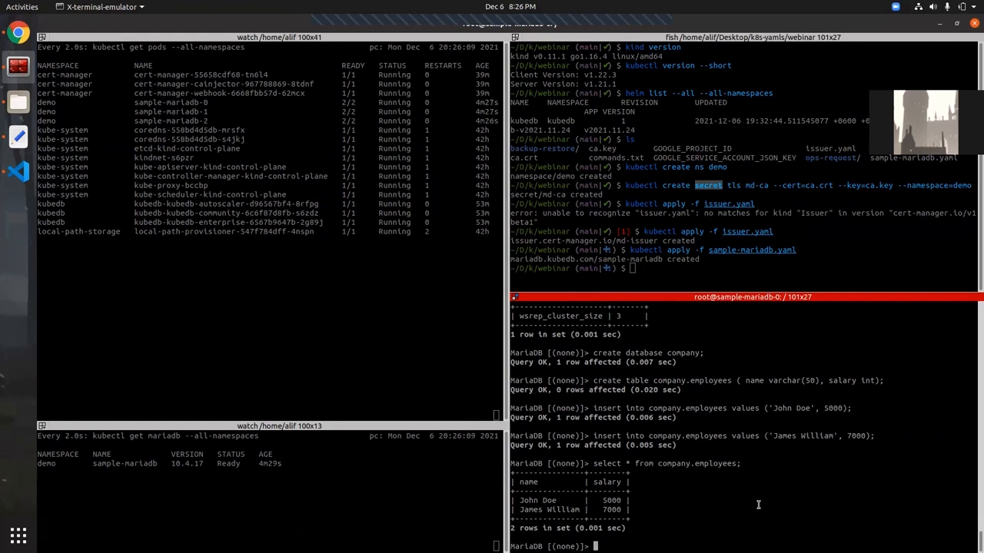
{"action": "type", "text": "exit"}
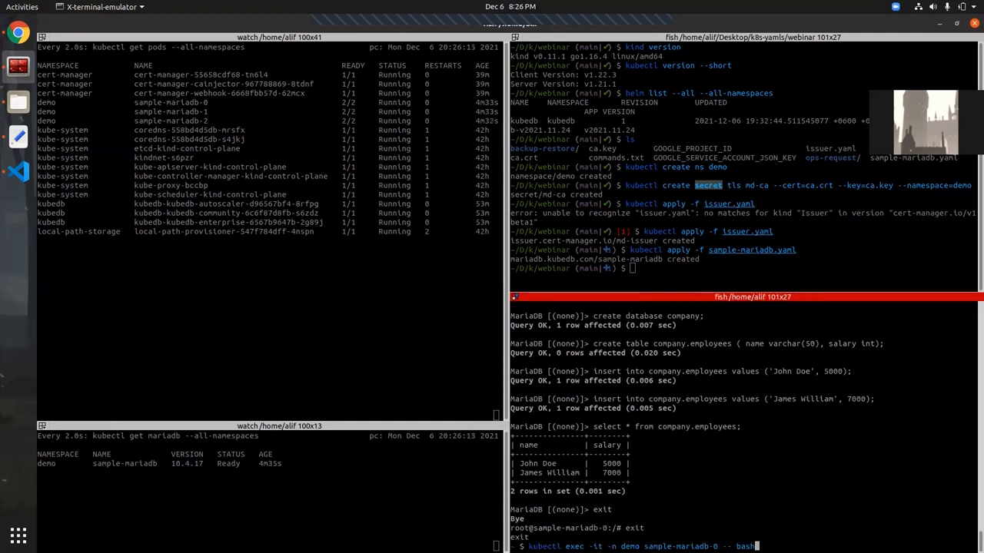
Exec into sample-mariadb-1 and start the MariaDB root login with $MYSQL_ROOT_PASSWORD
{"action": "type", "text": "1"}
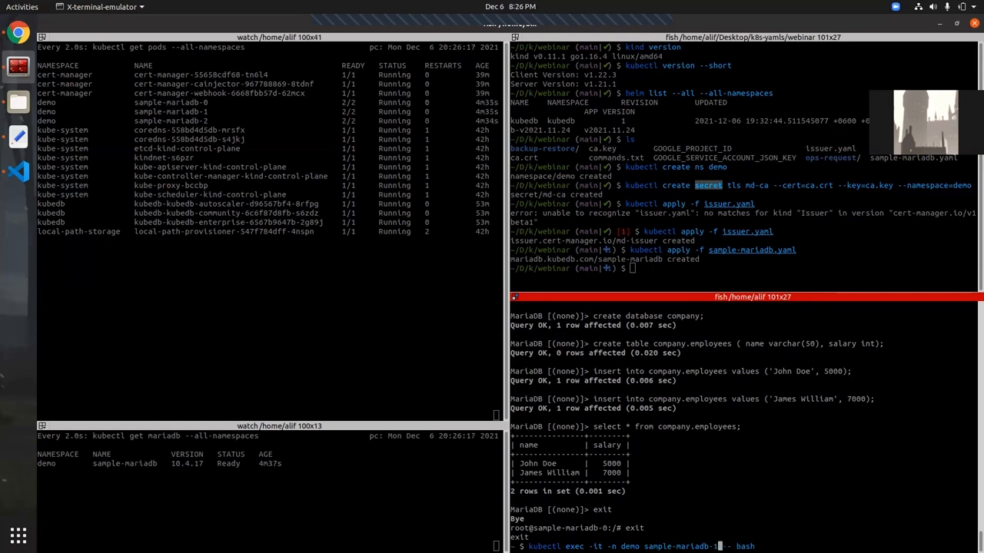
{"action": "key", "text": "Return"}
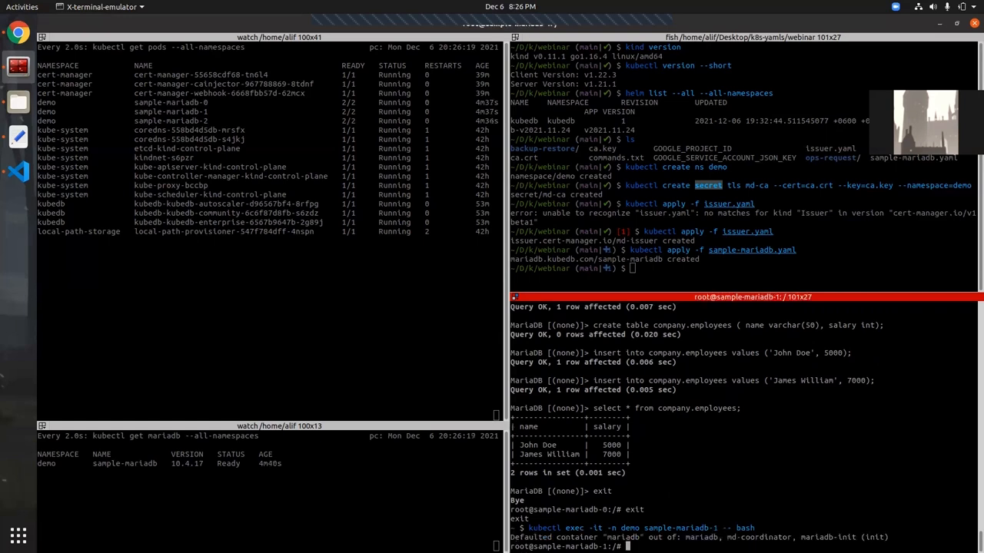
{"action": "type", "text": "mysql -uroot"}
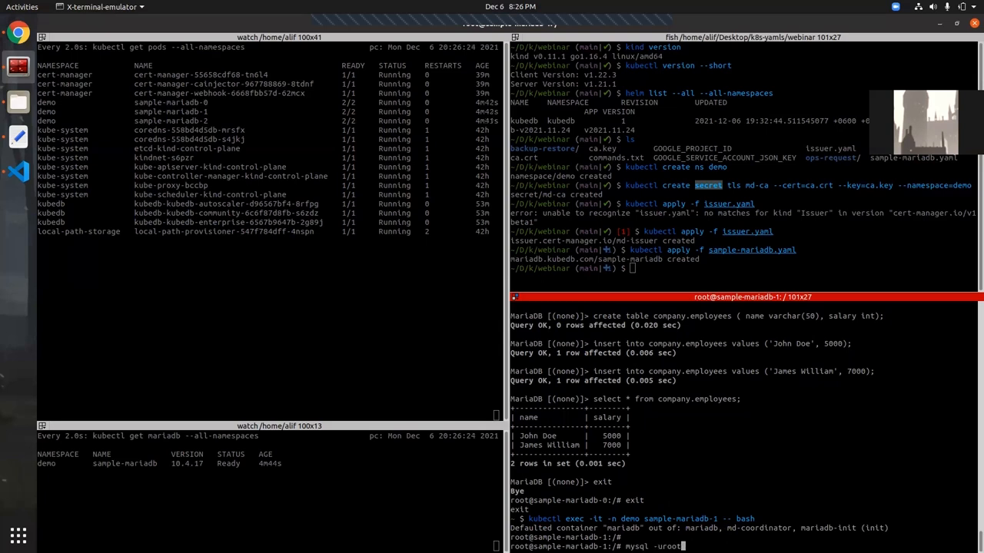
{"action": "type", "text": "-p$MYSQL_"}
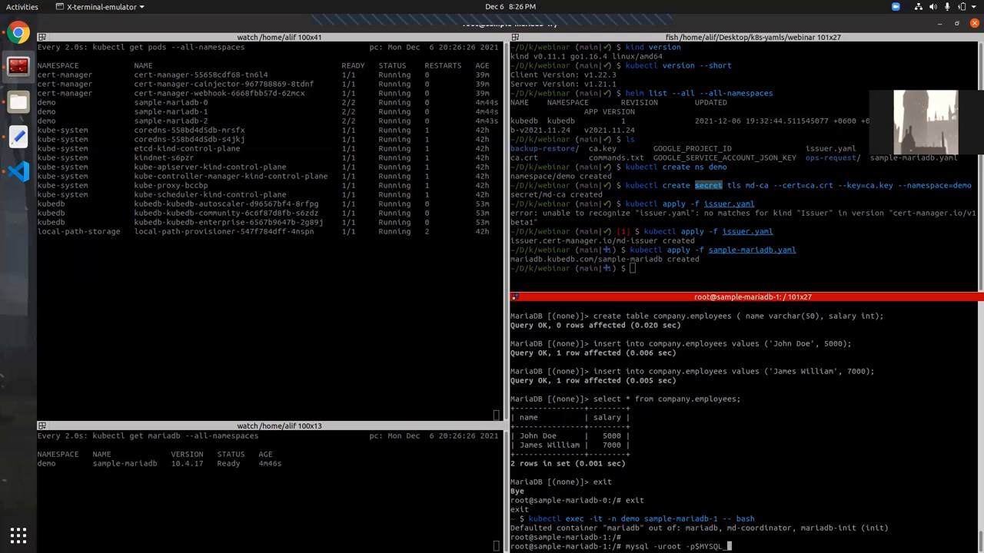